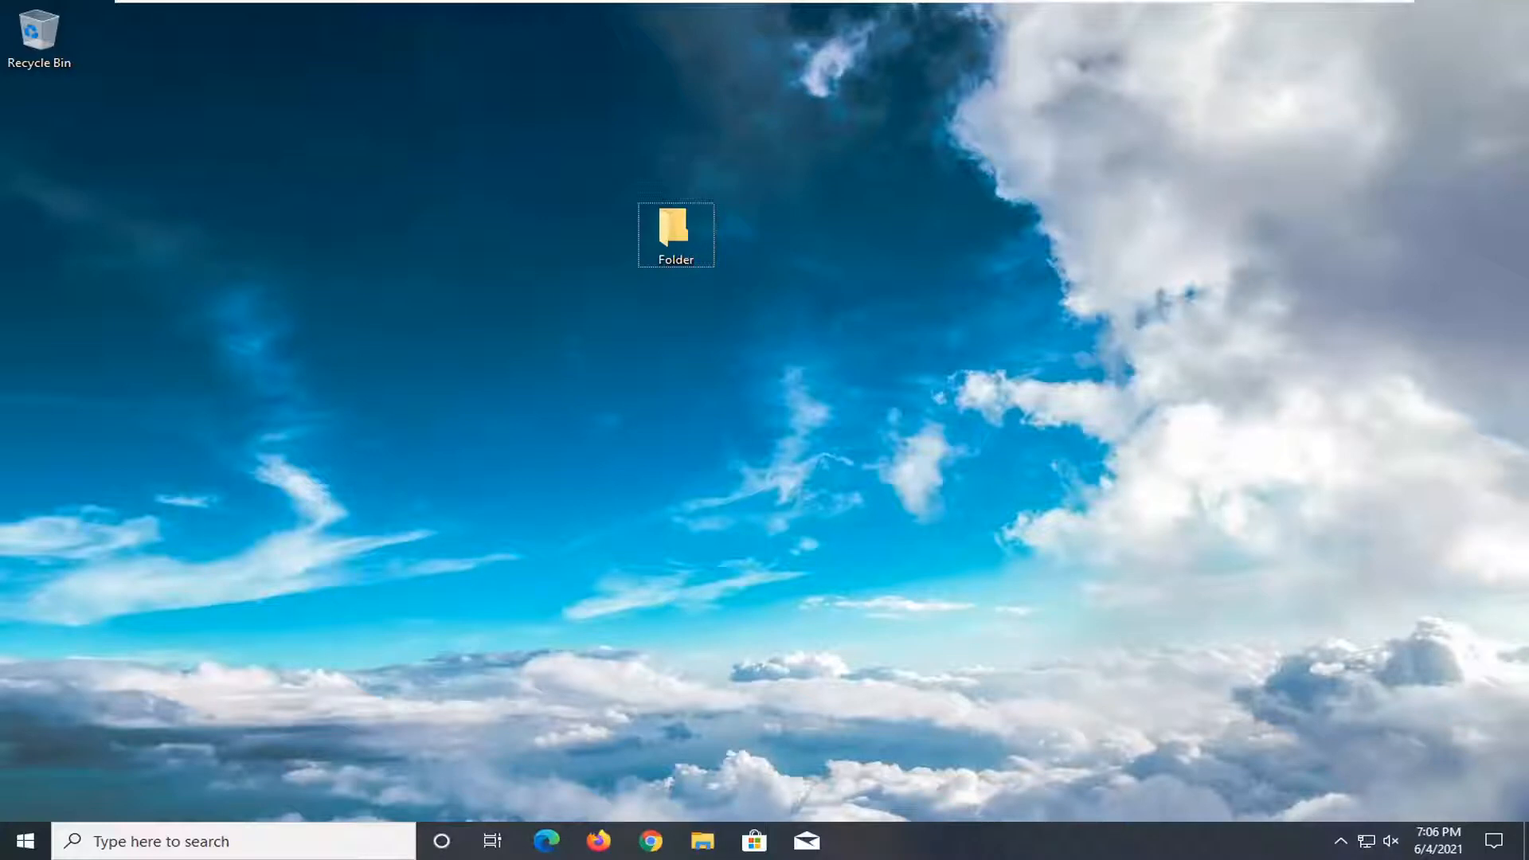
{"action": "mouse_move", "coordinate": [979, 251]}
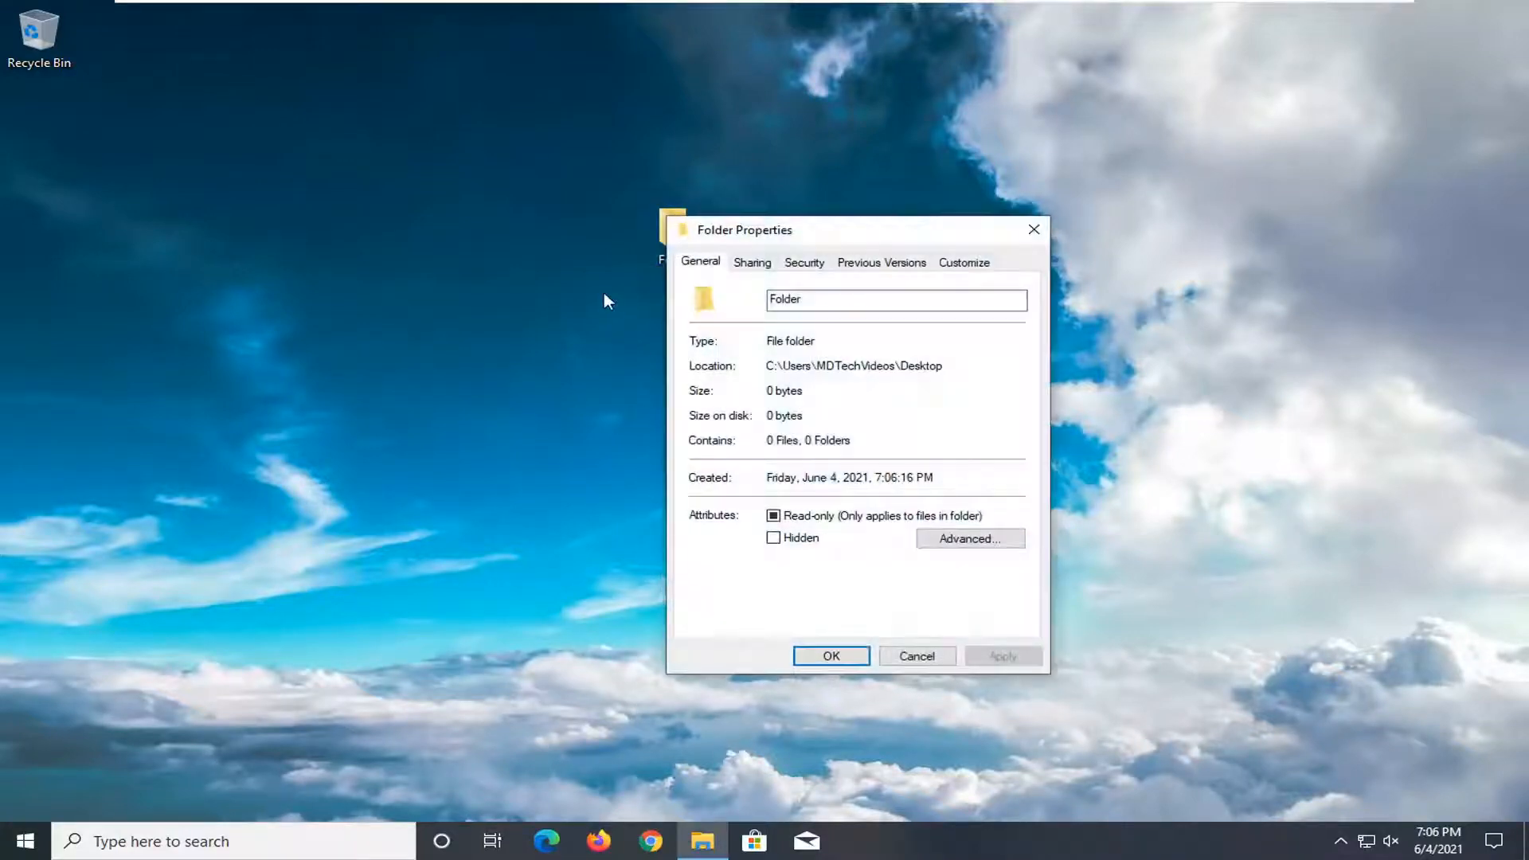
Show Folder's advanced security settings with its owner and full-control entries for SYSTEM, Administrators and the user
{"action": "left_click", "coordinate": [803, 261]}
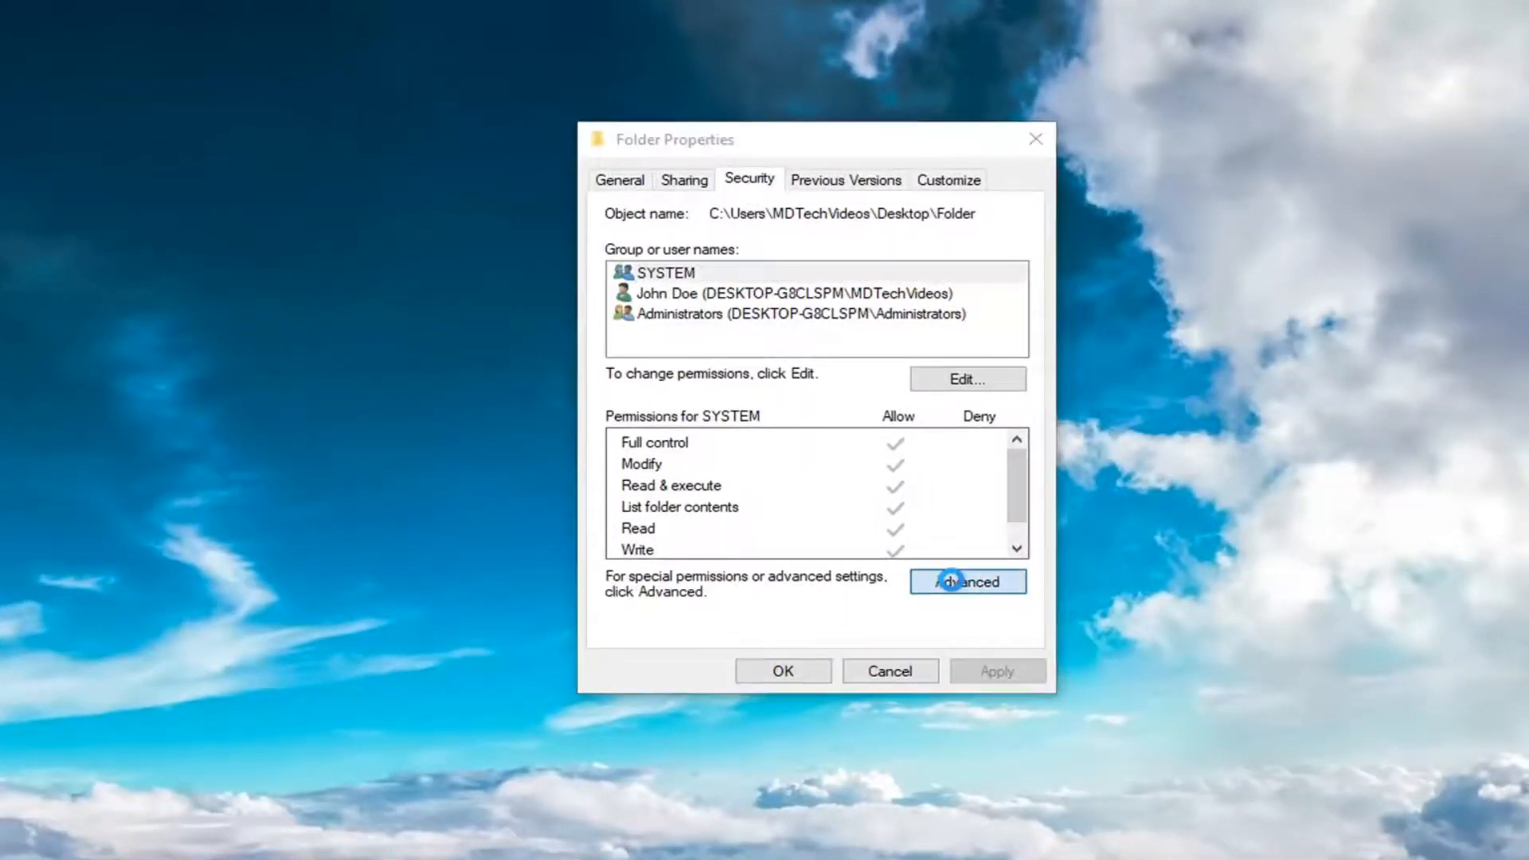
{"action": "left_click", "coordinate": [966, 581]}
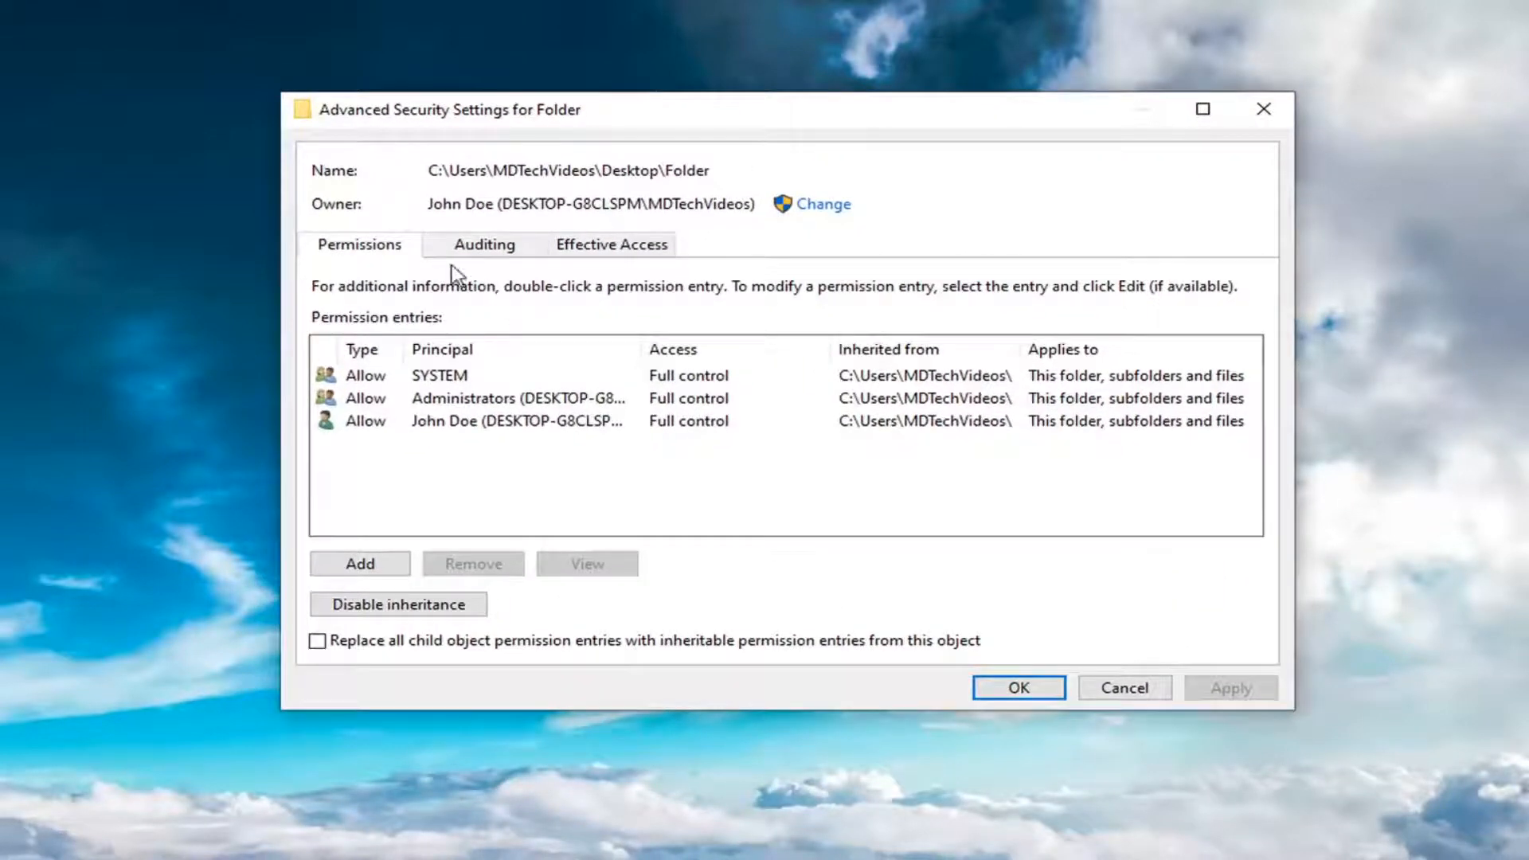
{"action": "mouse_move", "coordinate": [823, 206]}
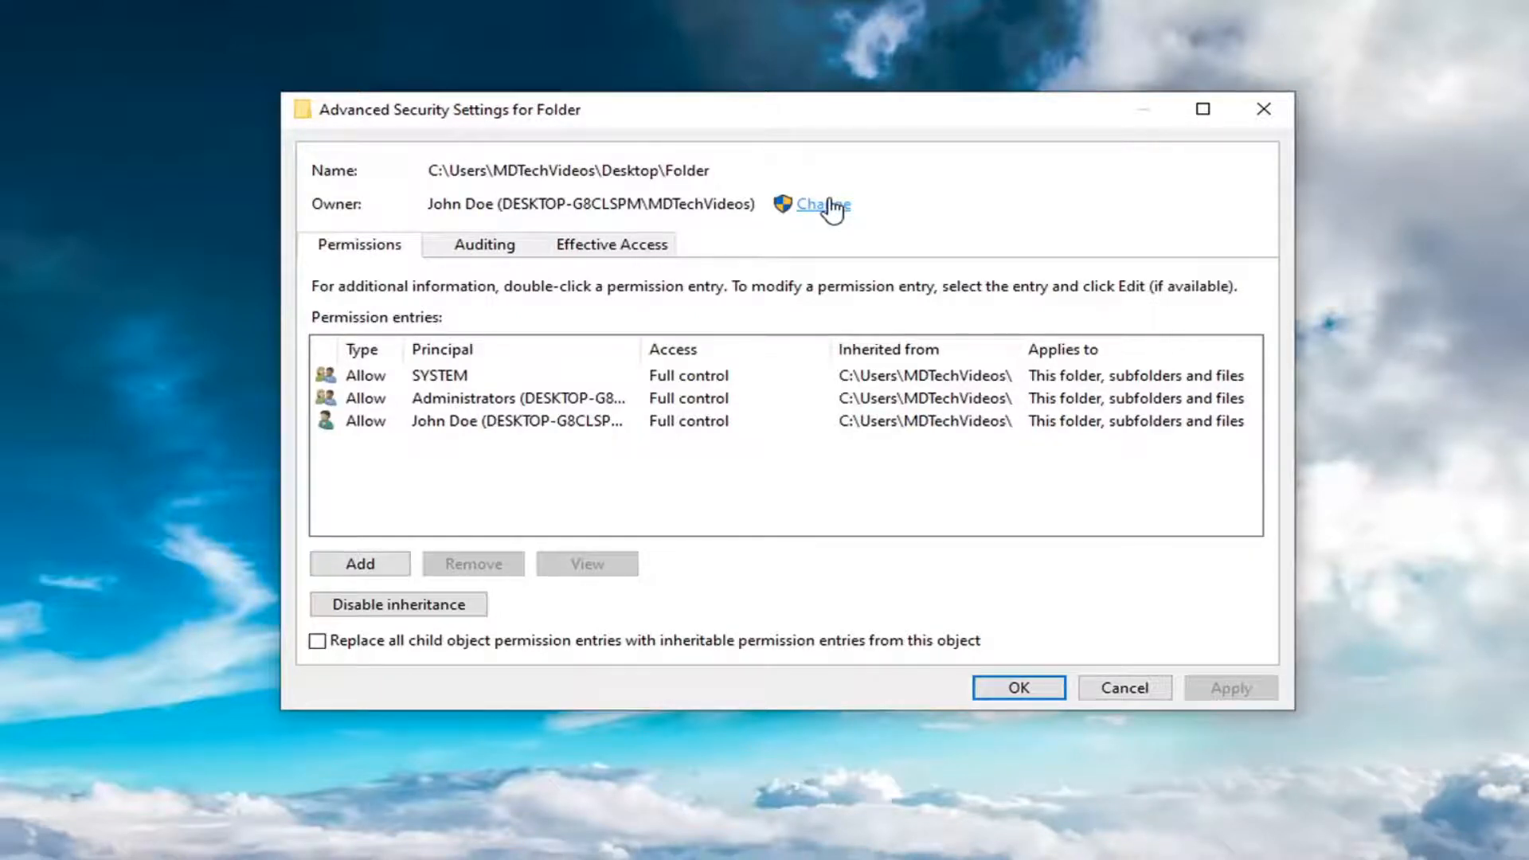
Select Administrator from the computer's users and groups as Folder's new owner
{"action": "left_click", "coordinate": [821, 204]}
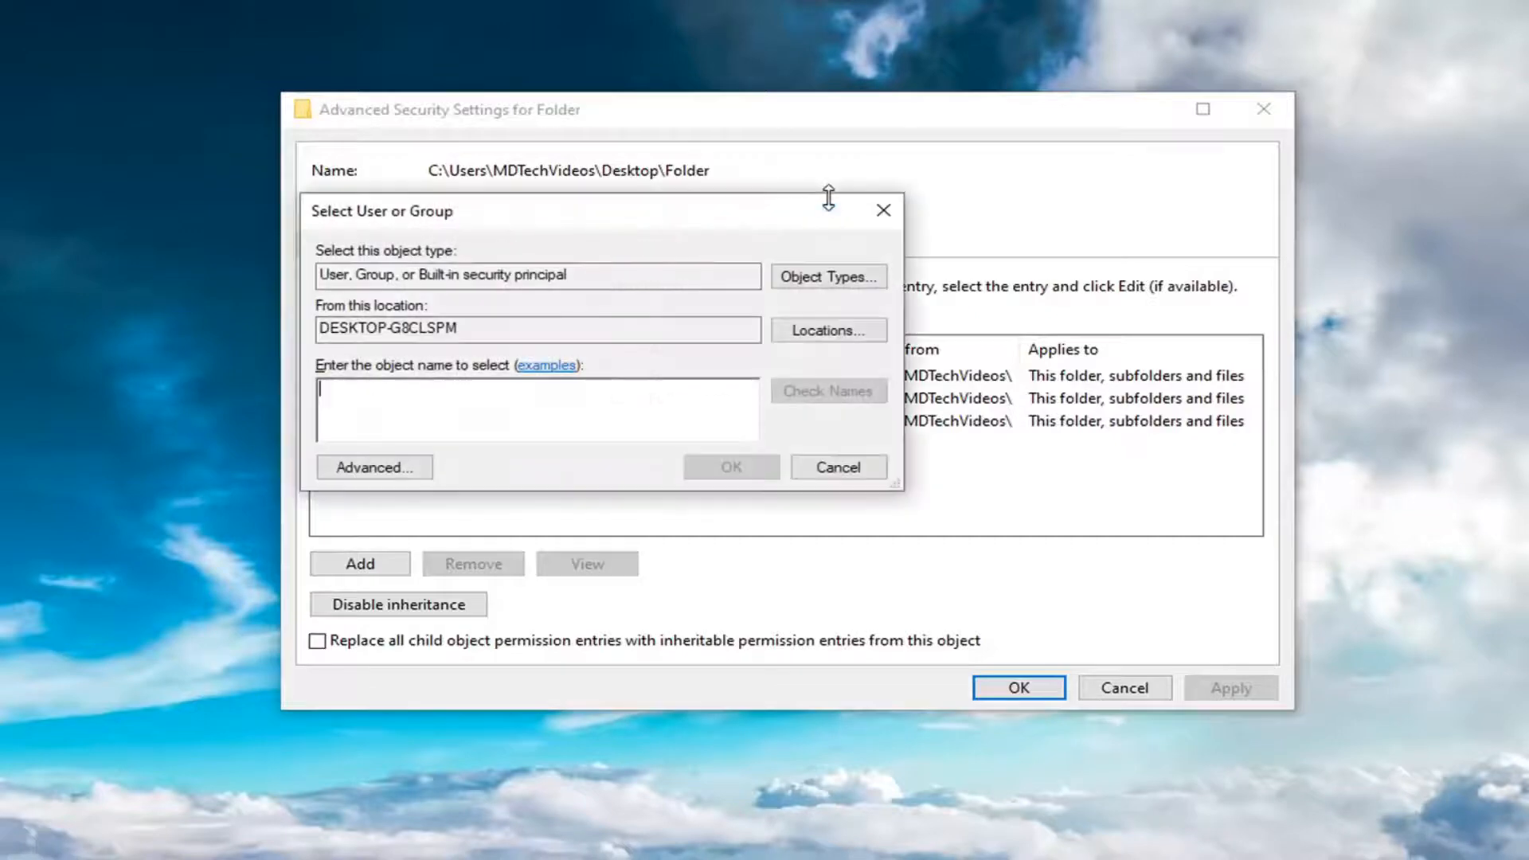
{"action": "left_click", "coordinate": [373, 466]}
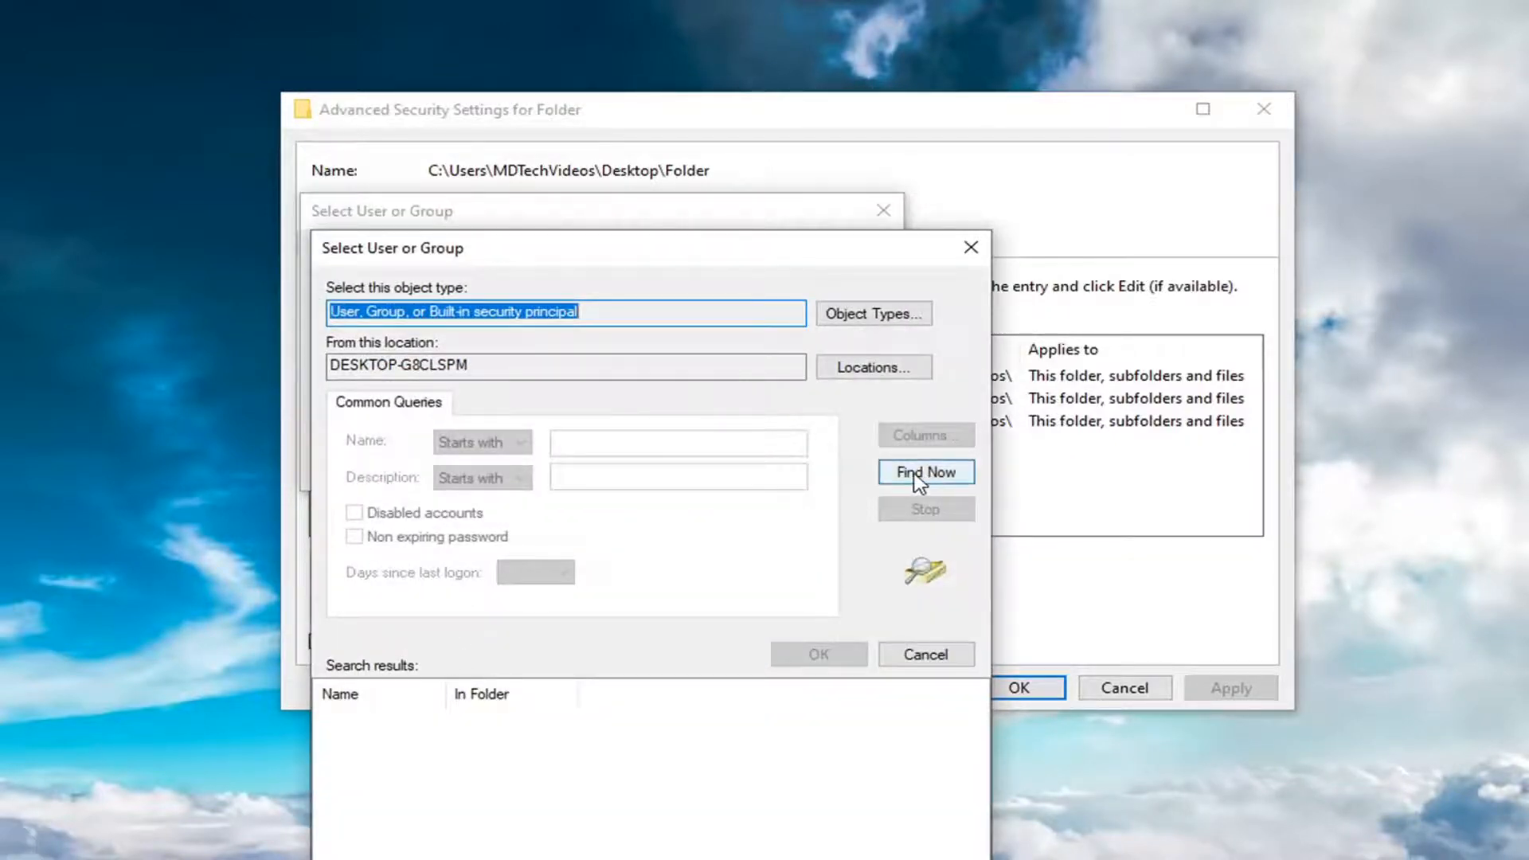
{"action": "left_click", "coordinate": [922, 471]}
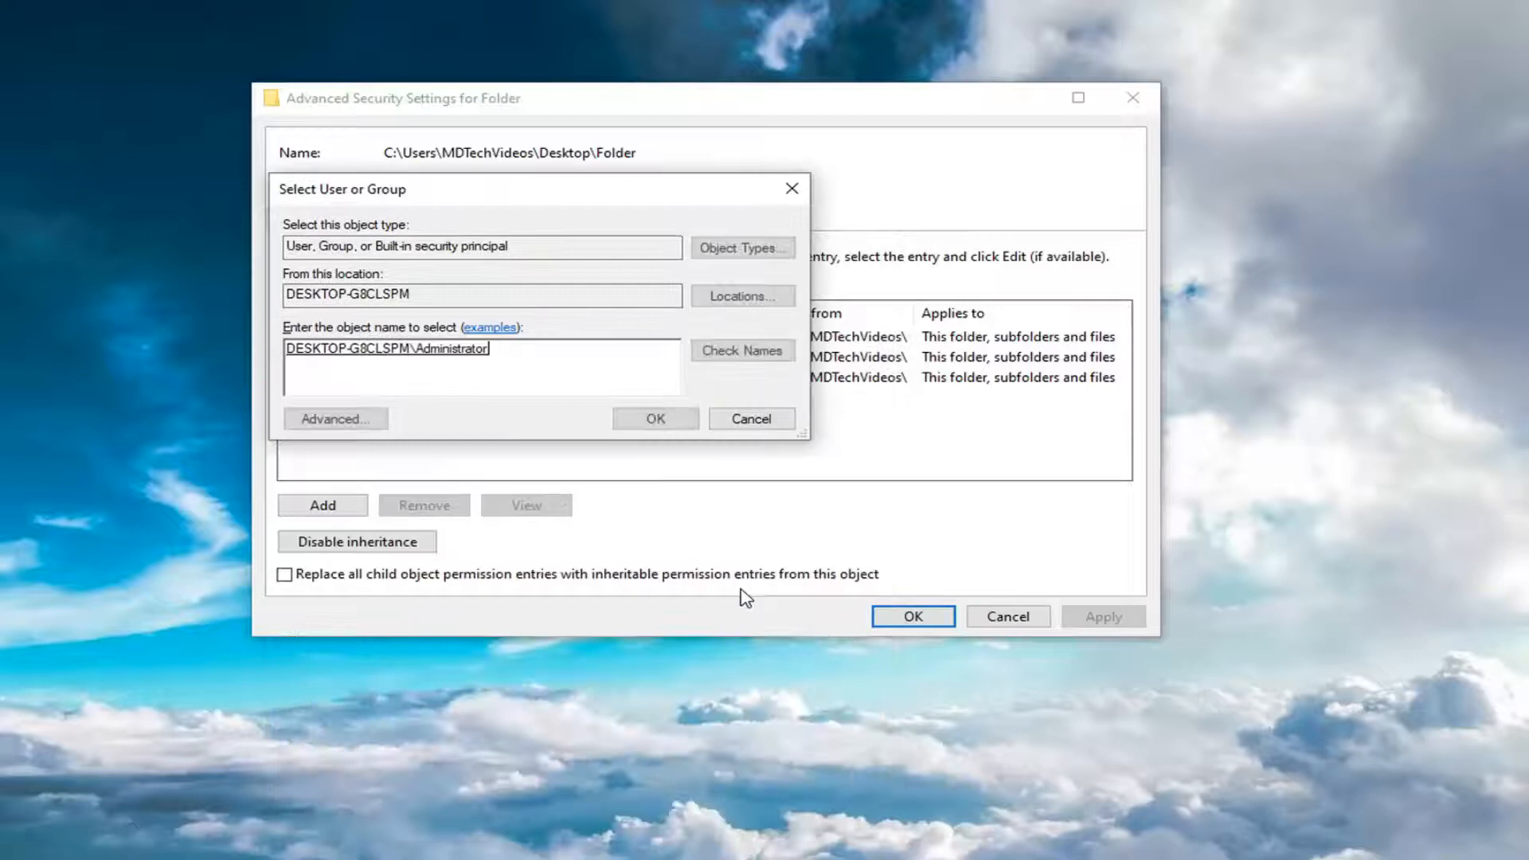
{"action": "left_click", "coordinate": [655, 418]}
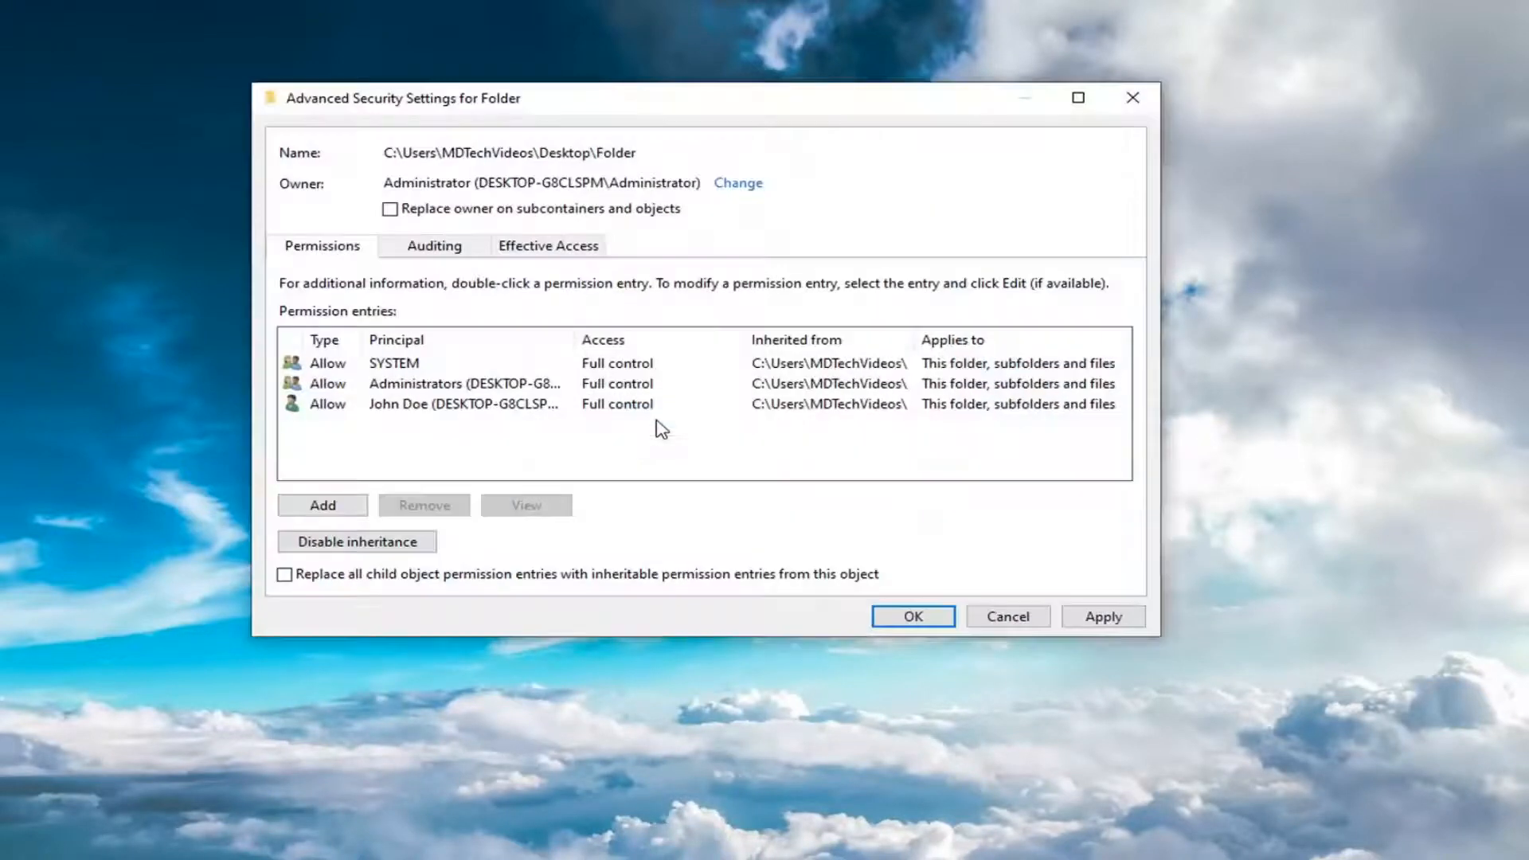
Replace all child permission entries with Folder's inheritable ones and apply the new owner and permissions
{"action": "left_click", "coordinate": [285, 575]}
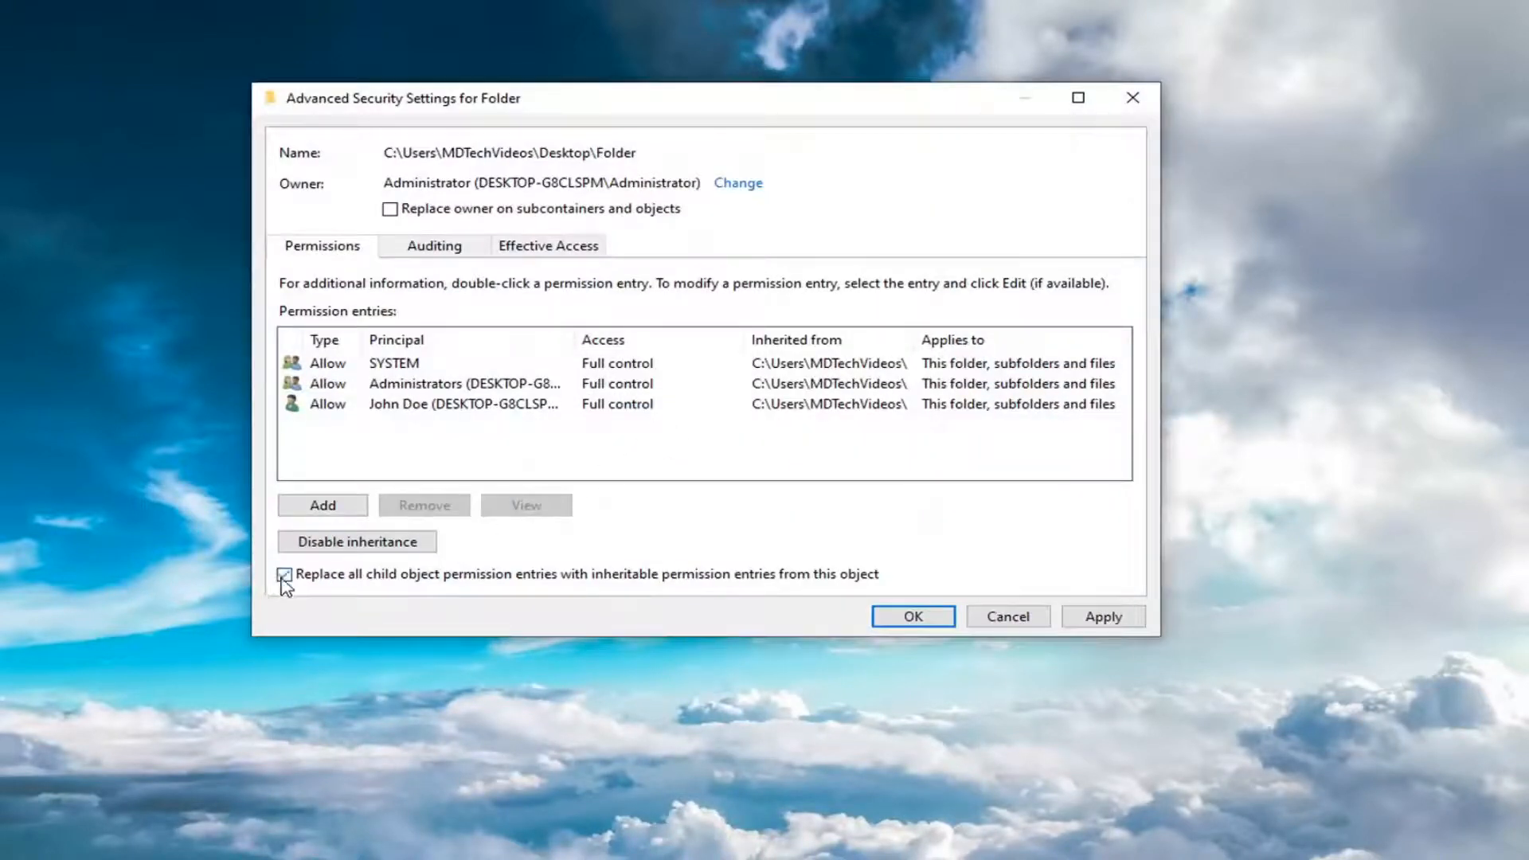
{"action": "left_click", "coordinate": [283, 573]}
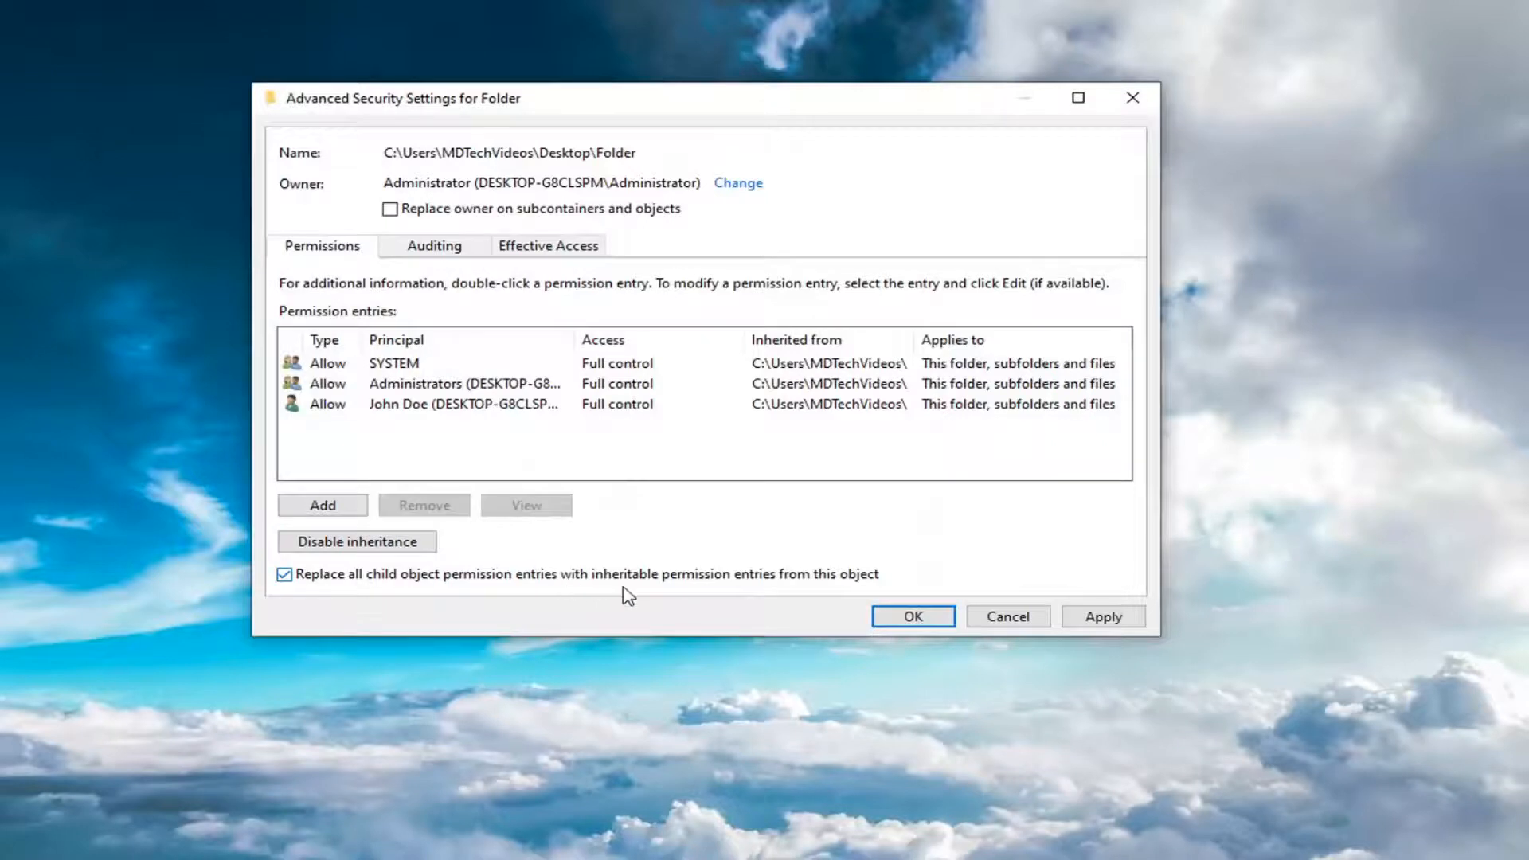
{"action": "mouse_move", "coordinate": [801, 597]}
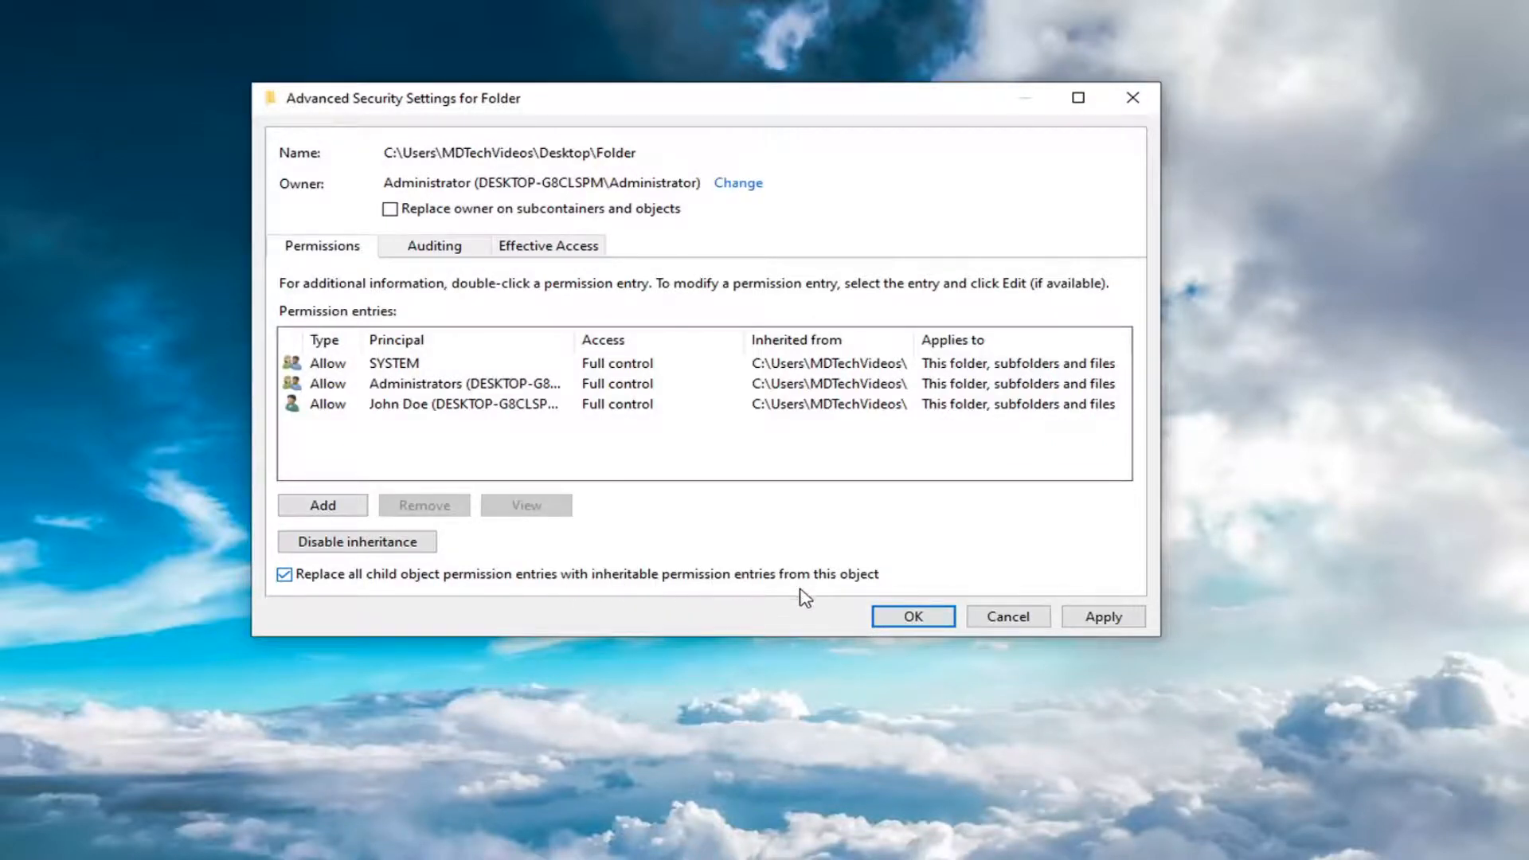
{"action": "left_click", "coordinate": [911, 616]}
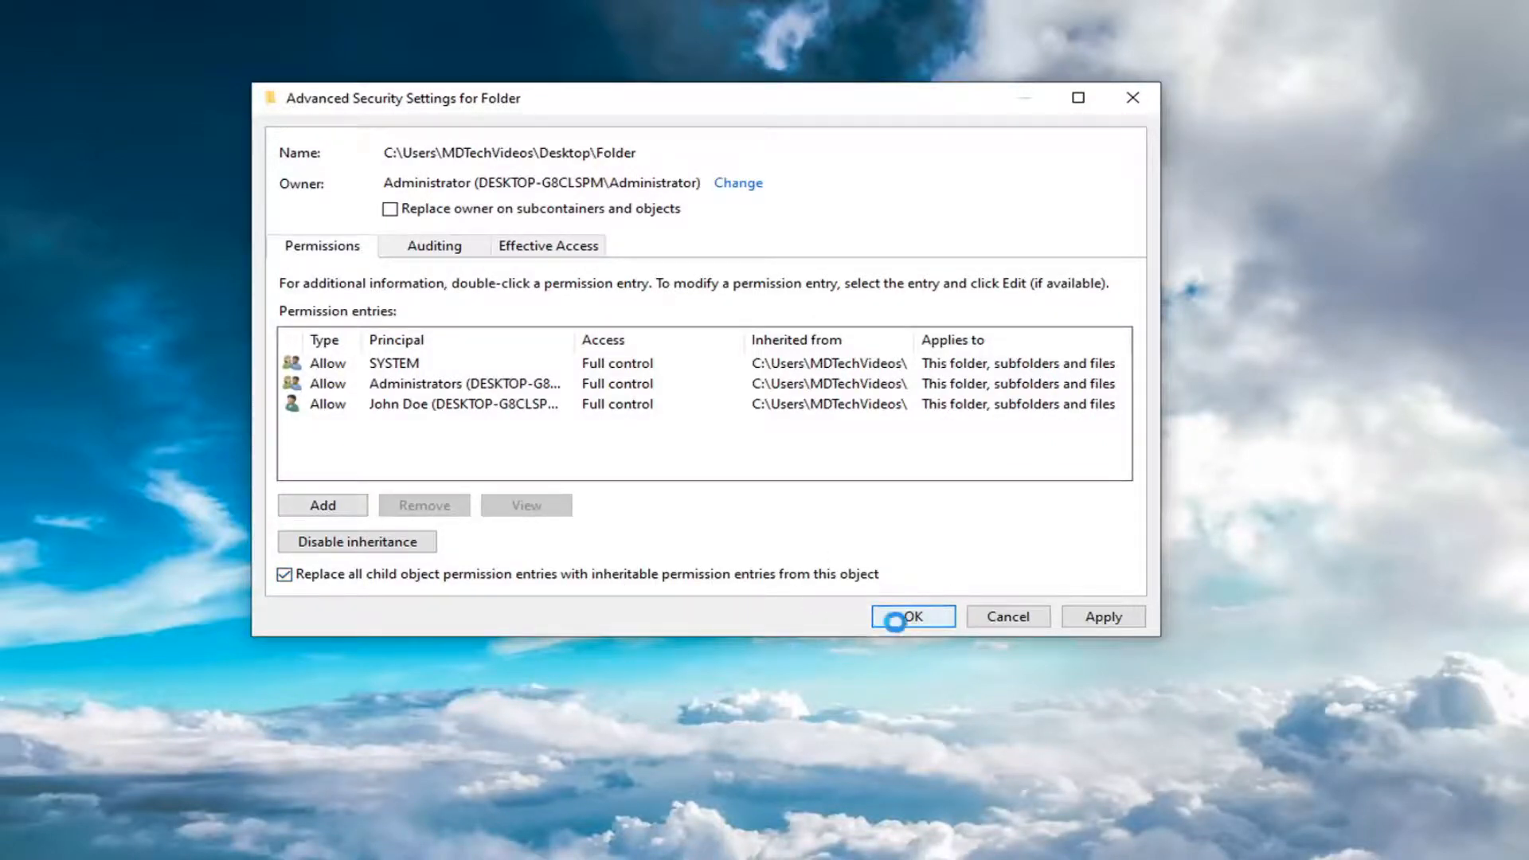
{"action": "left_click", "coordinate": [911, 616]}
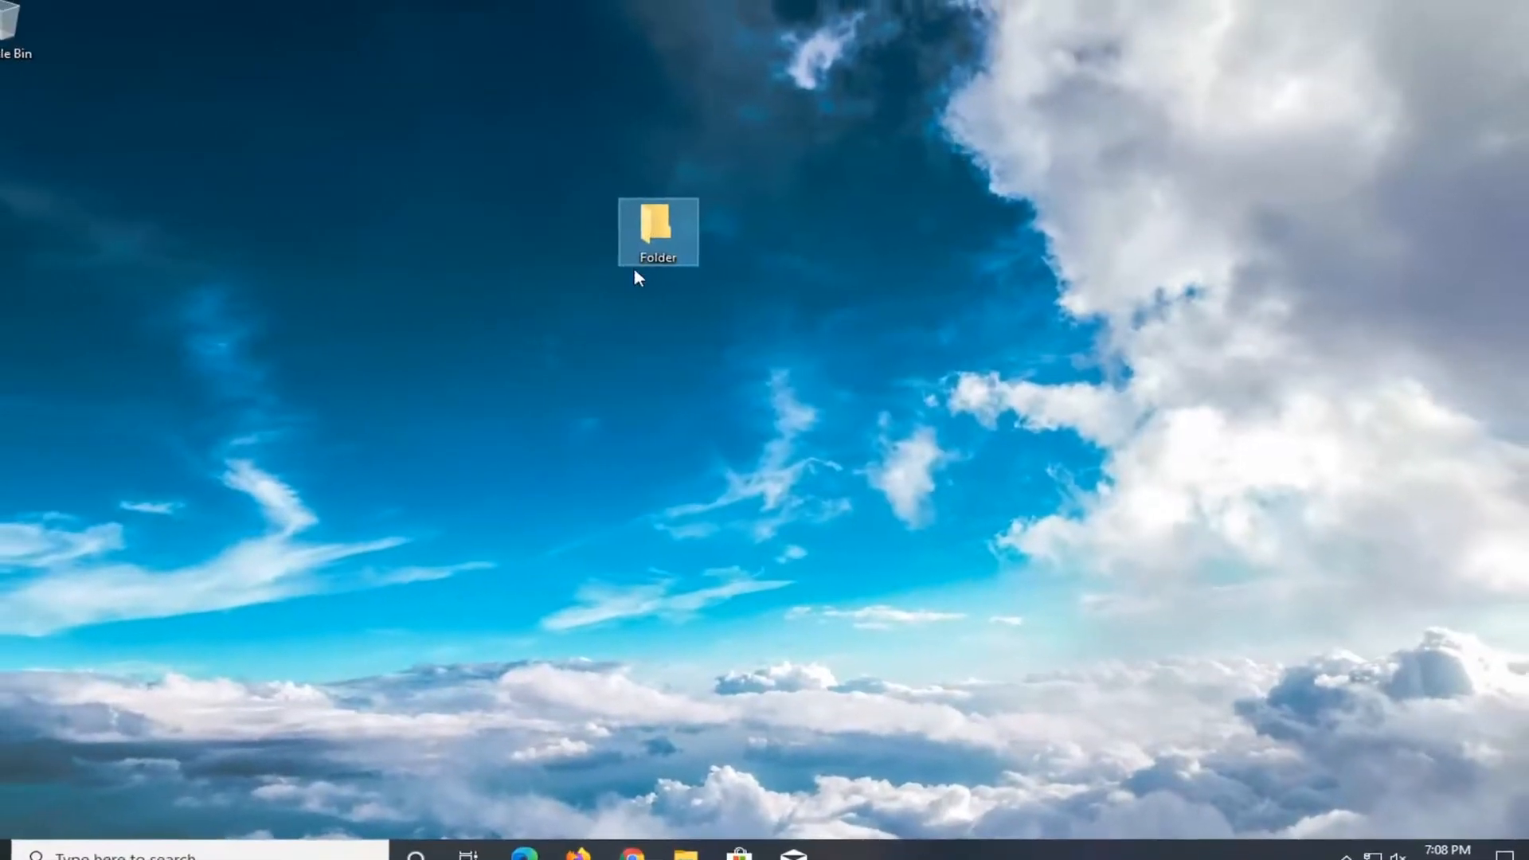
Open the empty Folder from the desktop
{"action": "double_click", "coordinate": [658, 231]}
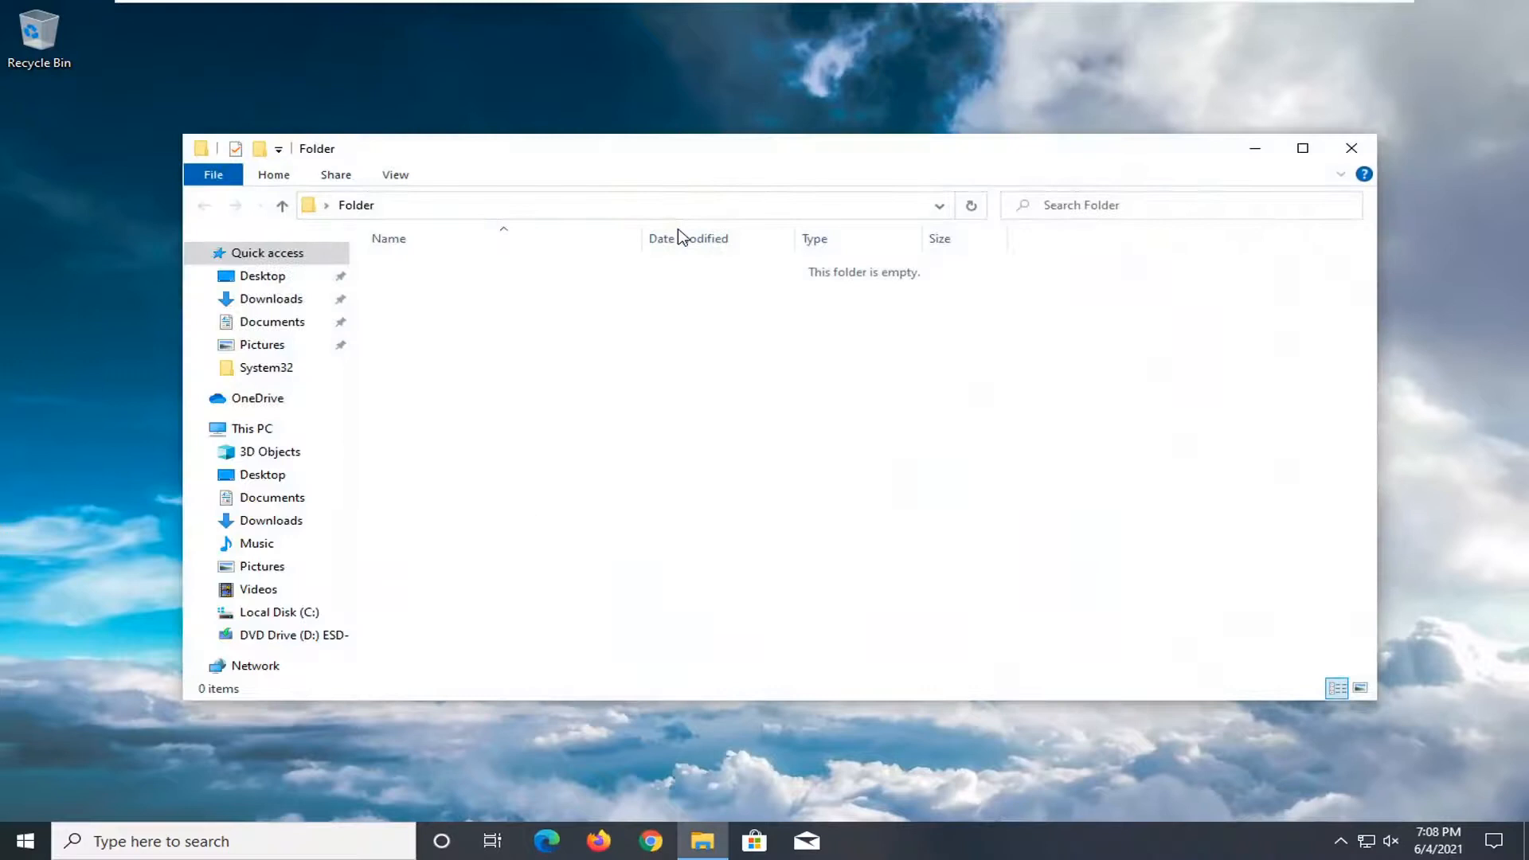